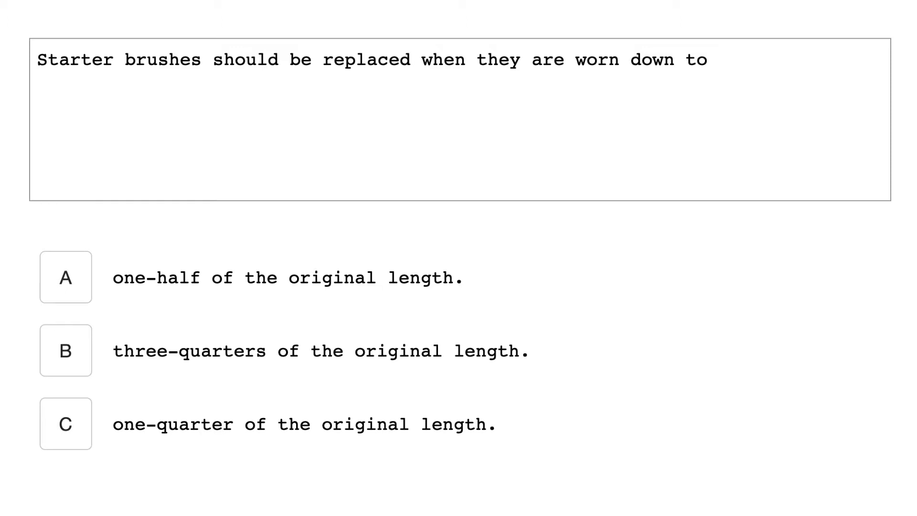
Advance from the starter brush wear question to the aircraft wire-size standard question.
{"action": "left_click", "coordinate": [66, 277]}
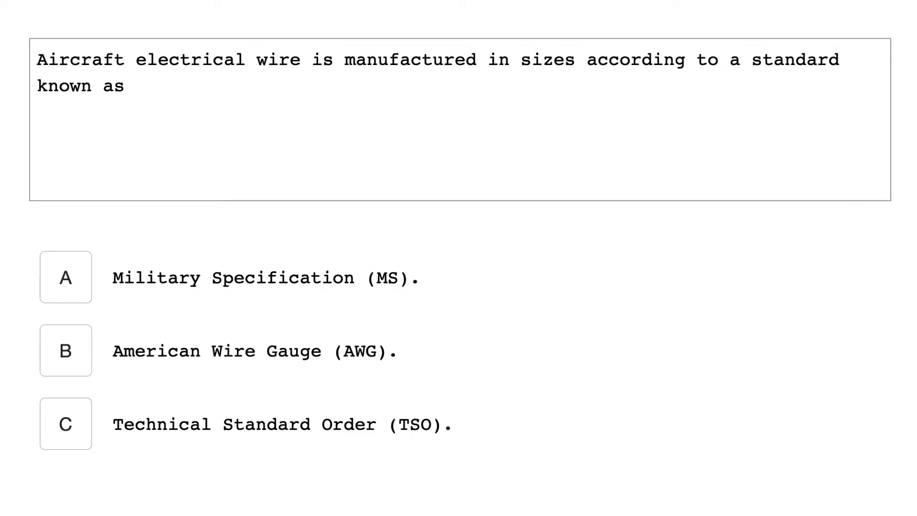
{"action": "left_click", "coordinate": [66, 350]}
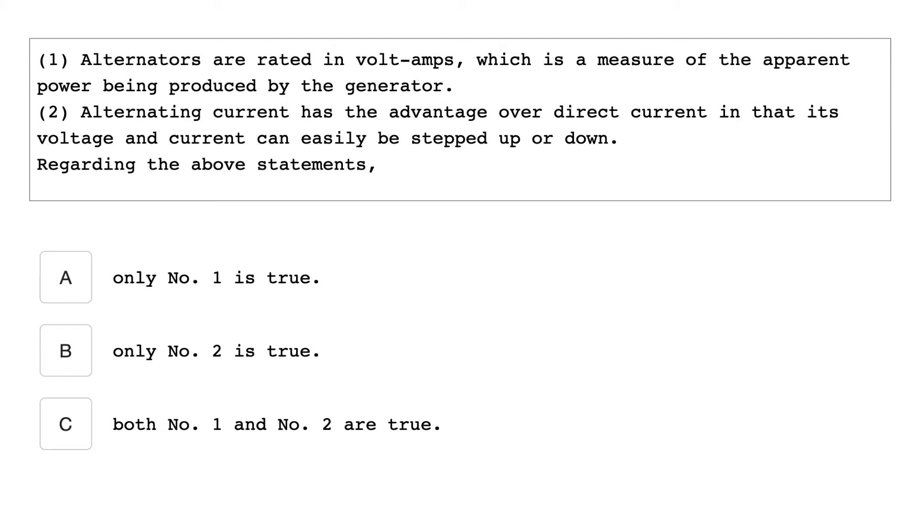
Advance past the DC generator field strength question to the 140 ampere-hour battery question.
{"action": "left_click", "coordinate": [66, 423]}
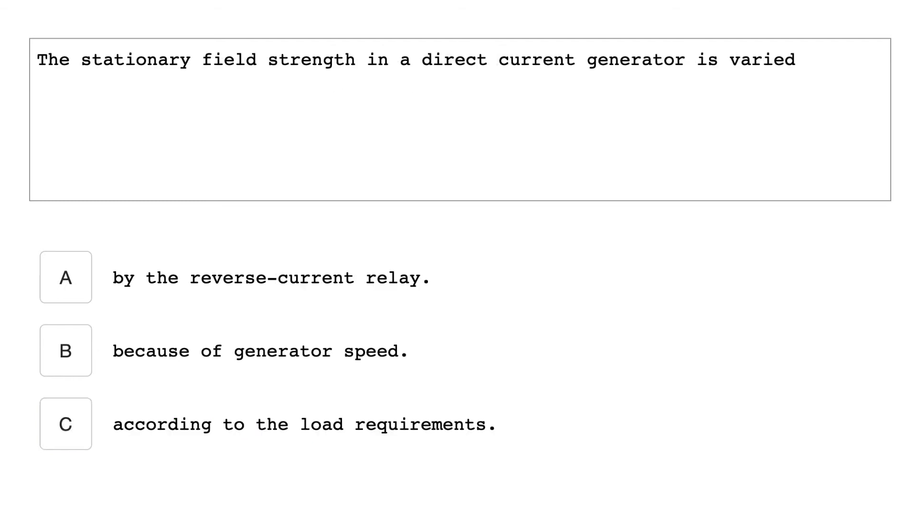
{"action": "left_click", "coordinate": [66, 422]}
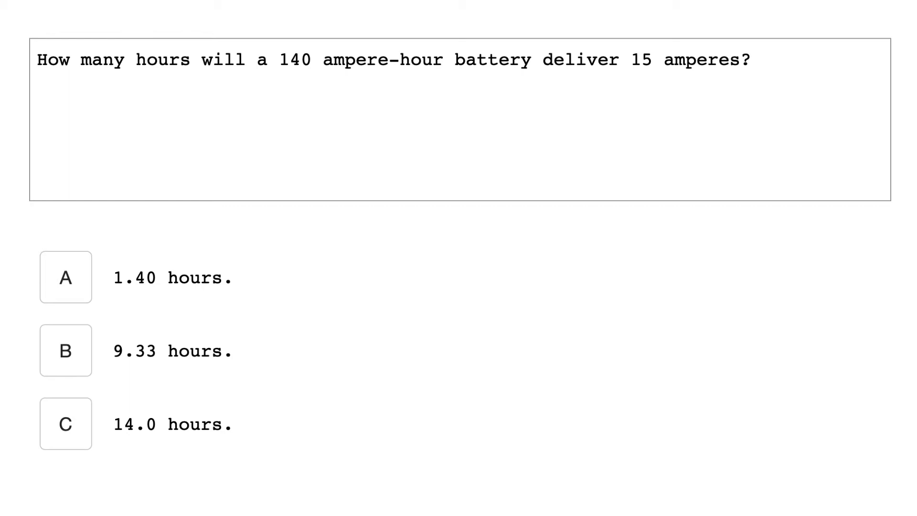
Advance from the battery question to the maximum terminals per terminal stud question.
{"action": "left_click", "coordinate": [65, 351]}
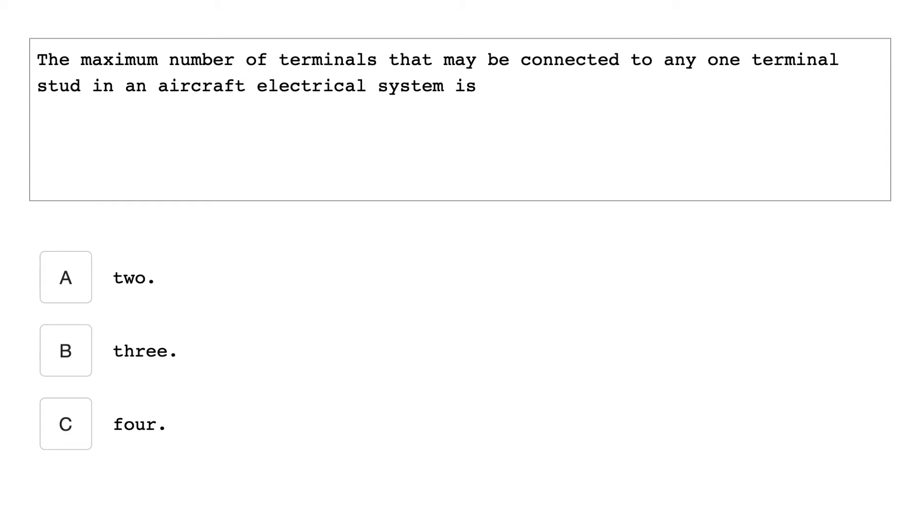
Advance through the switch rating and ON-OFF engine switch questions to the uninsulated terminals question.
{"action": "left_click", "coordinate": [66, 423]}
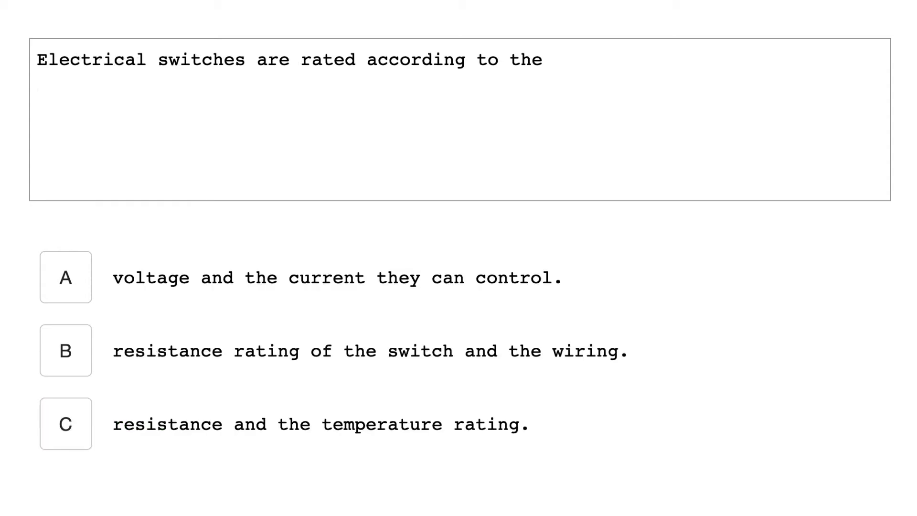
{"action": "left_click", "coordinate": [66, 277]}
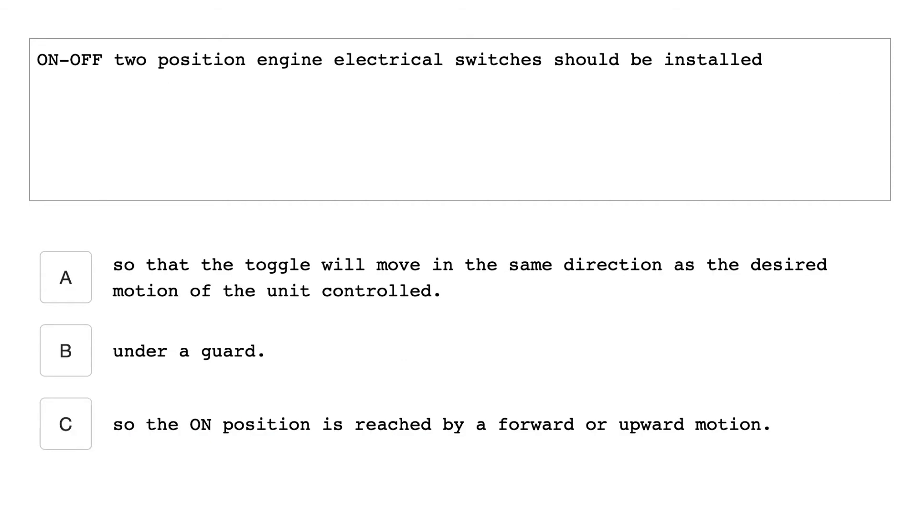
{"action": "left_click", "coordinate": [66, 423]}
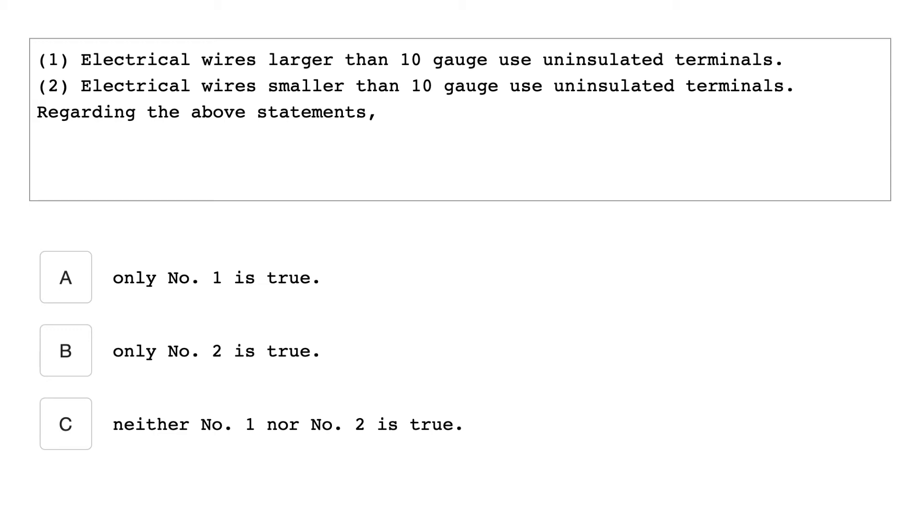
Advance from the 10-gauge uninsulated terminals question to the spare fuses regulation question.
{"action": "left_click", "coordinate": [66, 276]}
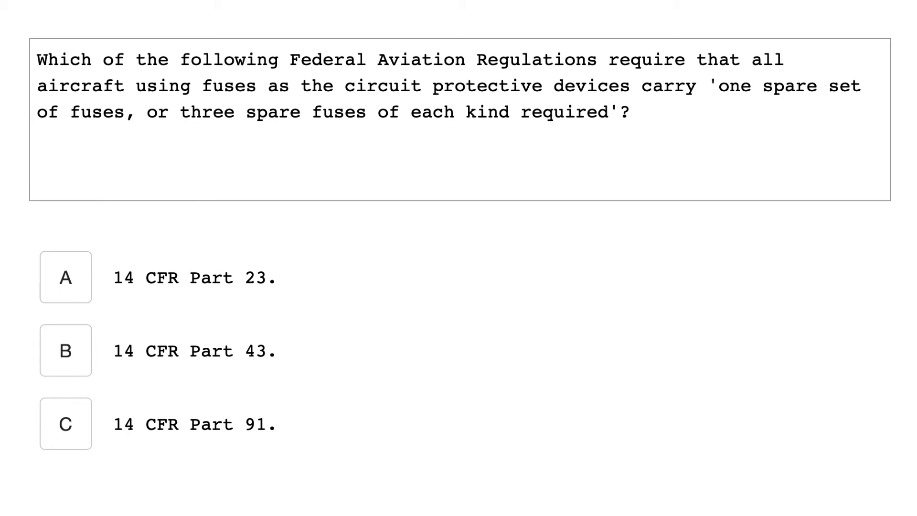
Advance from the spare fuses 14 CFR Part question to the commutator polishing question.
{"action": "left_click", "coordinate": [66, 423]}
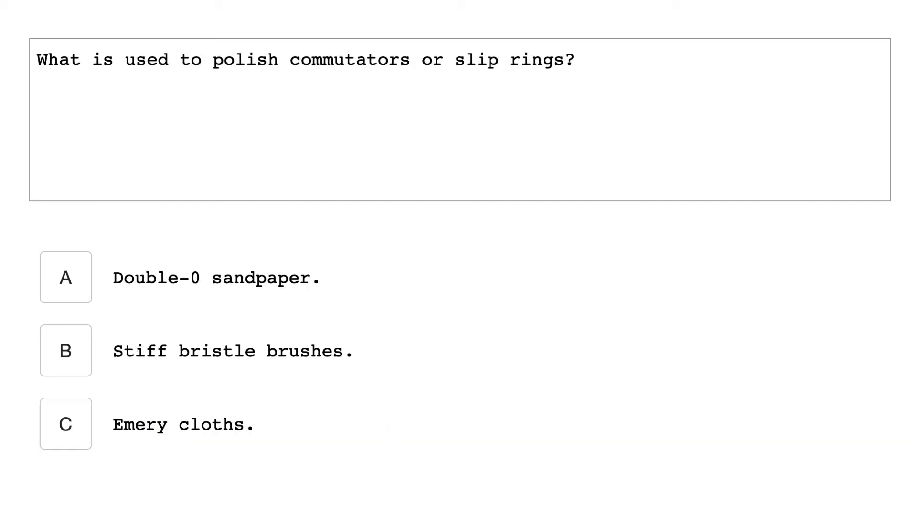
Advance from the commutator polishing question to the aircraft AC frequency question.
{"action": "left_click", "coordinate": [65, 277]}
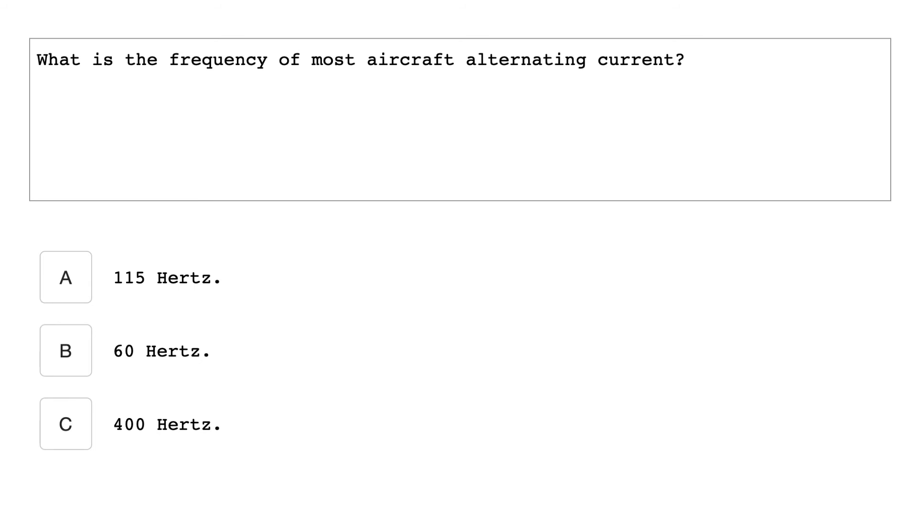
Advance from the AC frequency question (115, 60, 400 Hertz) to the brush arcing question.
{"action": "left_click", "coordinate": [66, 423]}
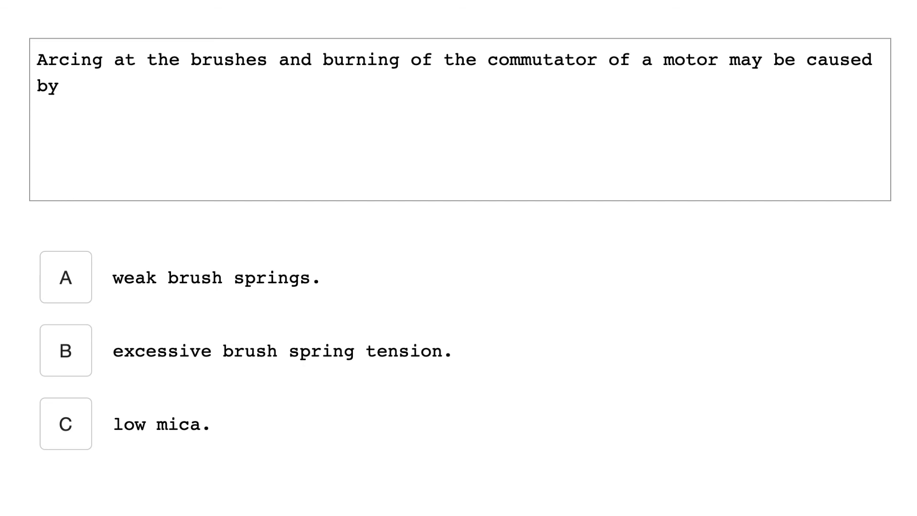
Advance from the brush arcing question to the bonding jumper wires question.
{"action": "left_click", "coordinate": [66, 277]}
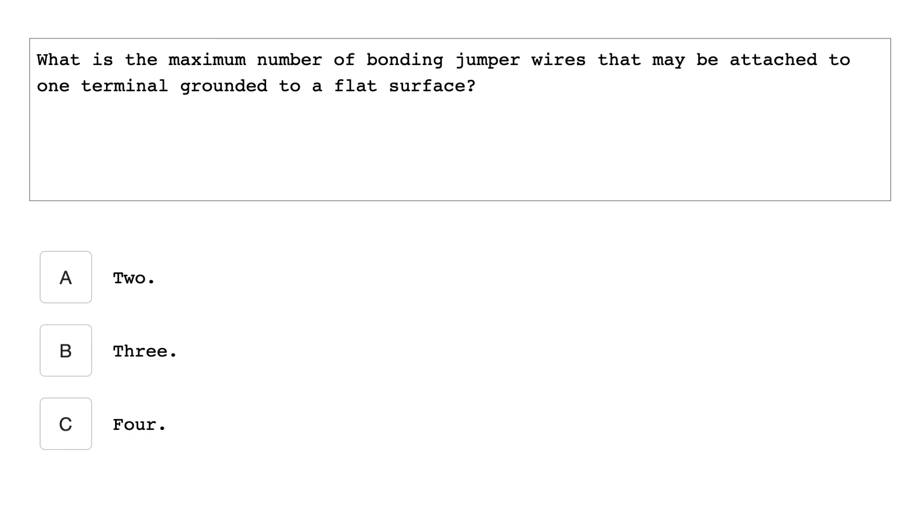
Answer the bonding jumper wires question with C (Four), revealed correct in green.
{"action": "left_click", "coordinate": [66, 423]}
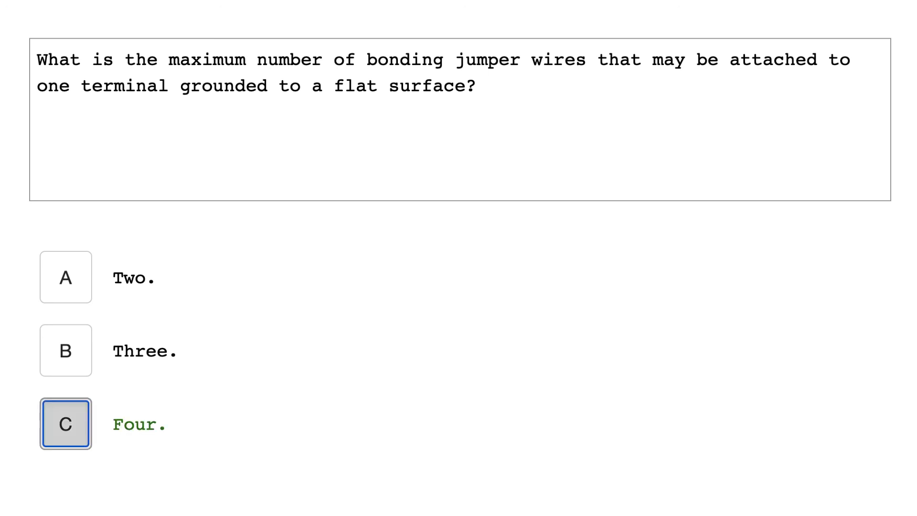